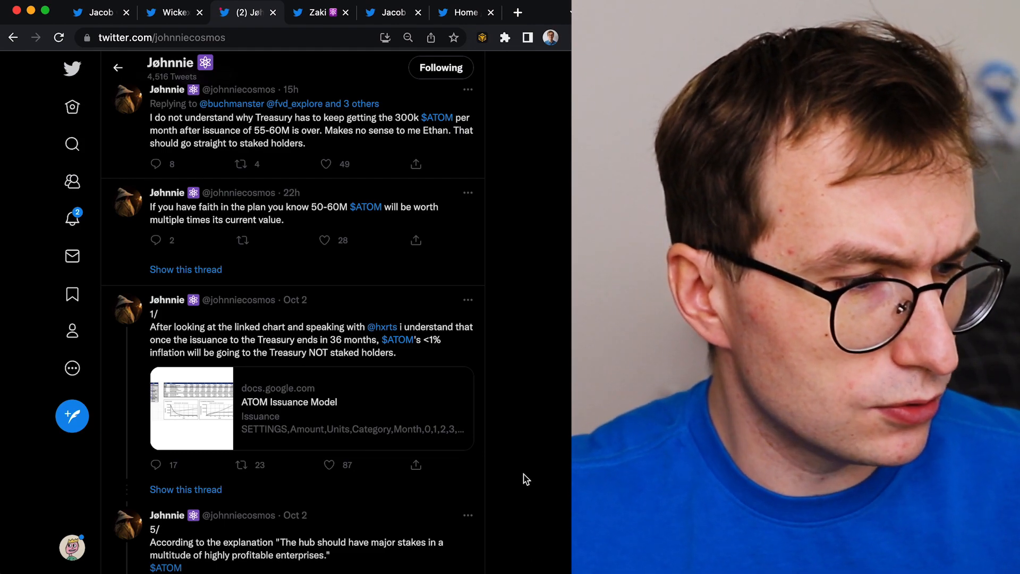
pyautogui.moveTo(552, 165)
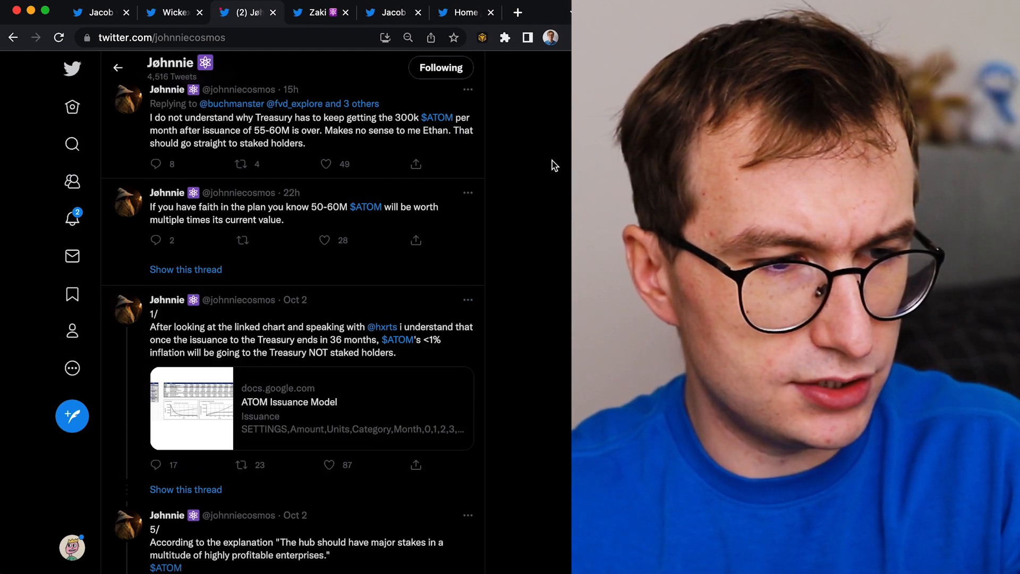
# Switch to the Wickex tweet tab and select the full text of the $ATOM treasury FUD tweet.
pyautogui.scroll(-3)
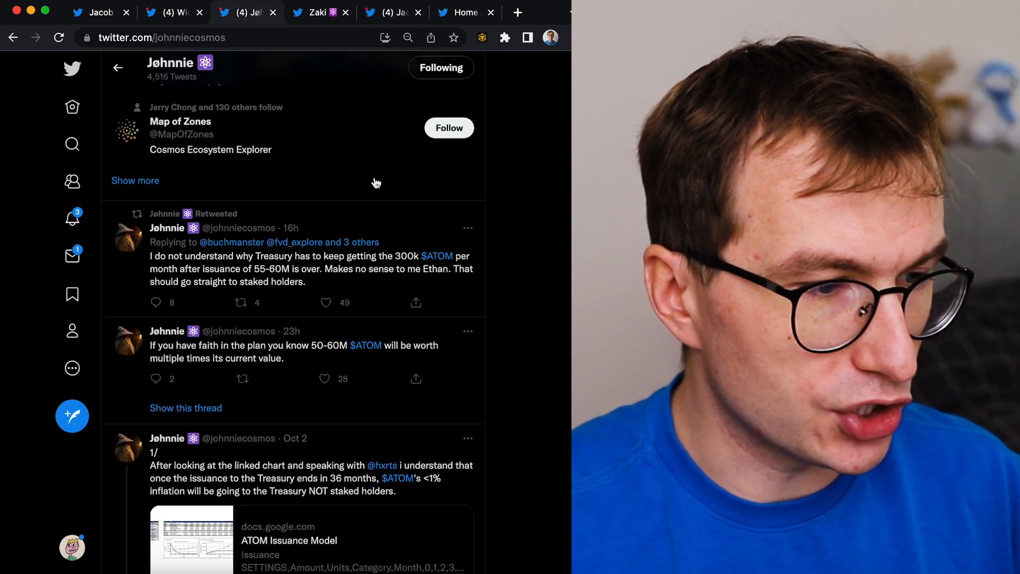
pyautogui.moveTo(456, 301)
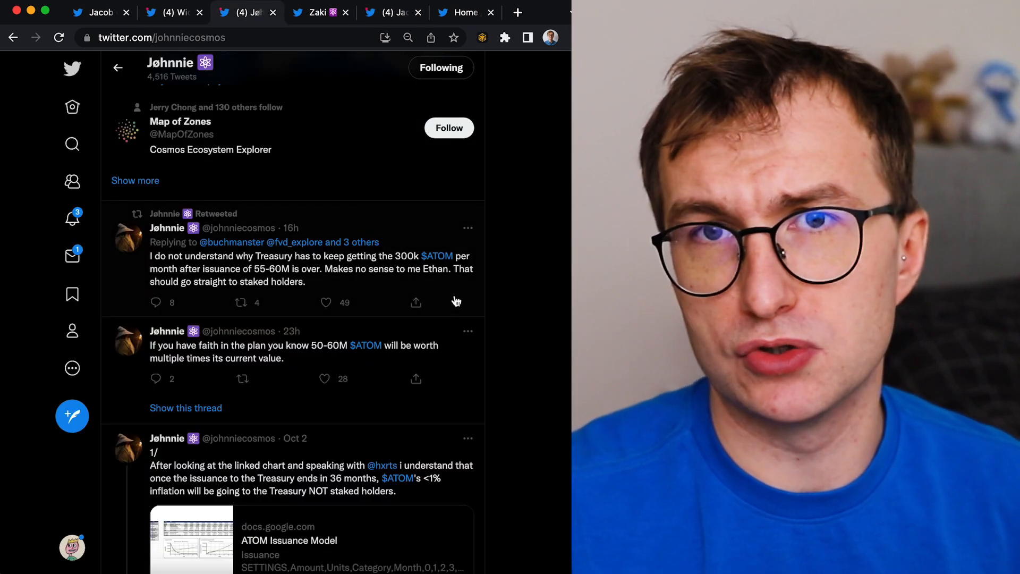
pyautogui.moveTo(445, 279)
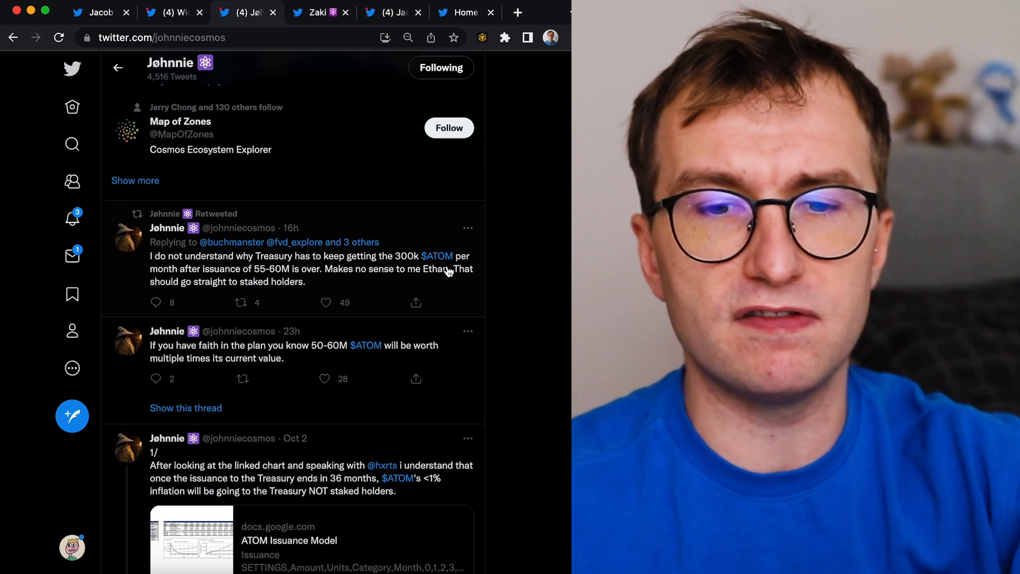
pyautogui.moveTo(437, 256)
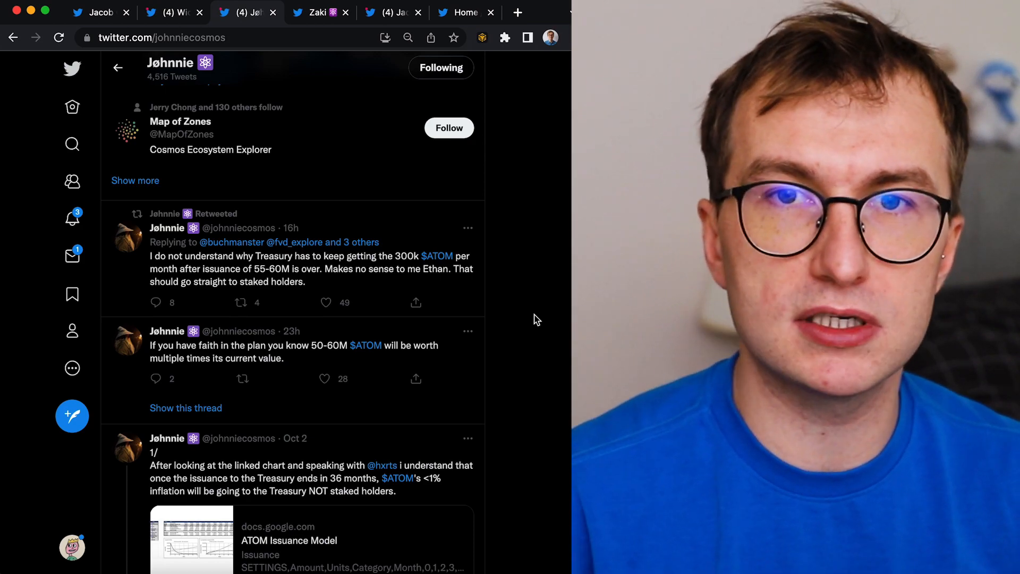
pyautogui.moveTo(408, 161)
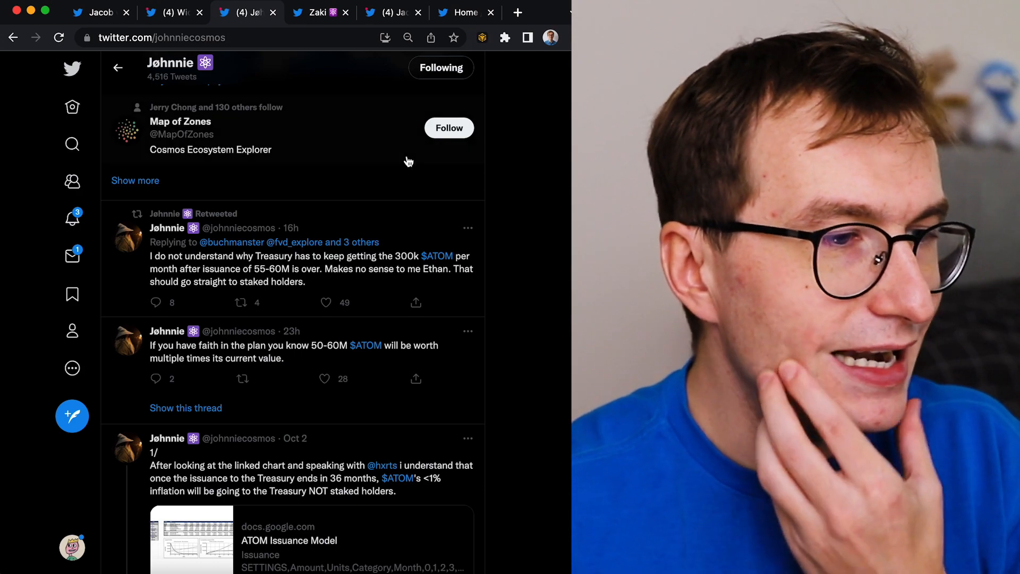
pyautogui.moveTo(367, 175)
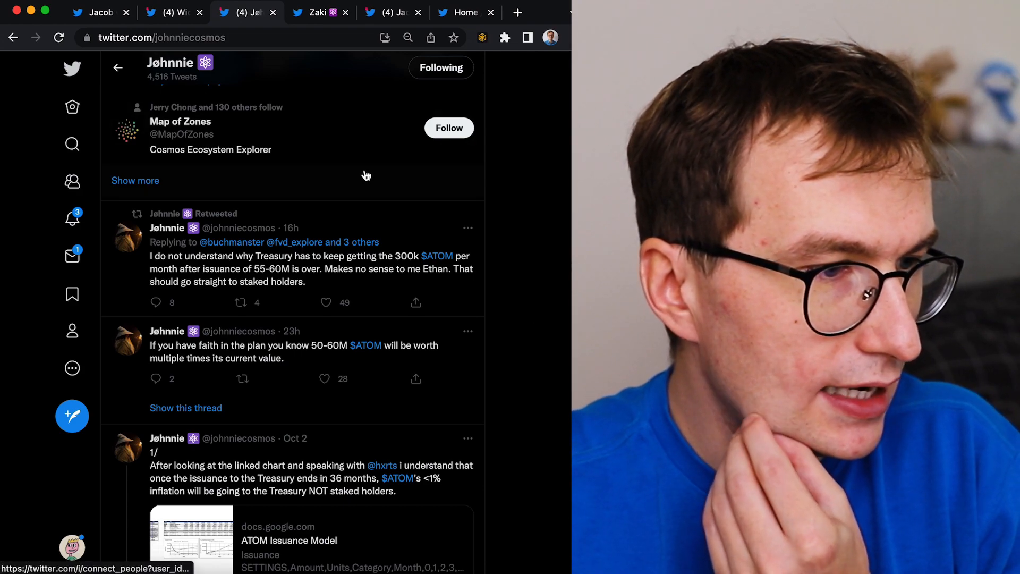
pyautogui.click(166, 13)
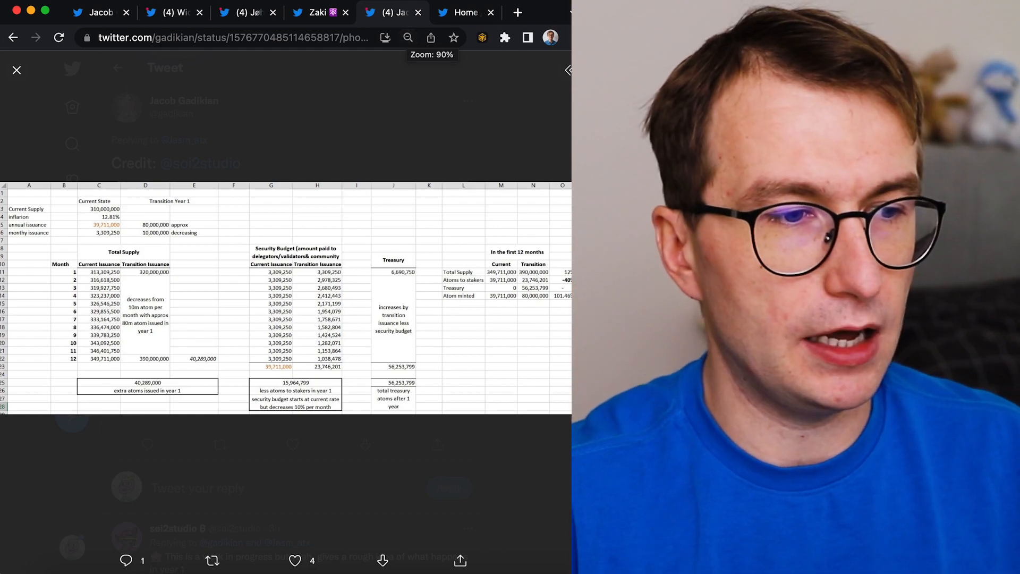
pyautogui.moveTo(315, 55)
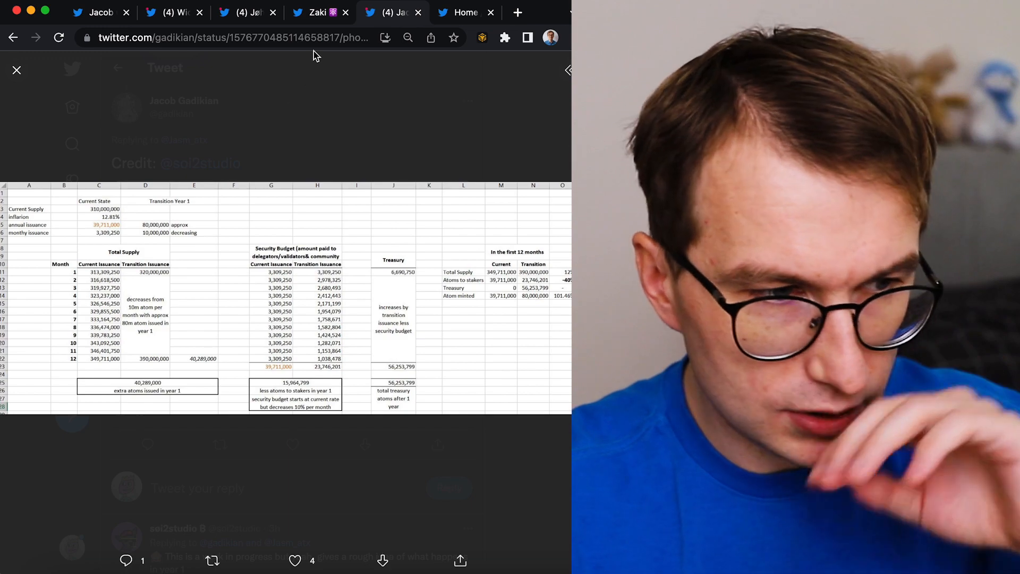
pyautogui.click(172, 12)
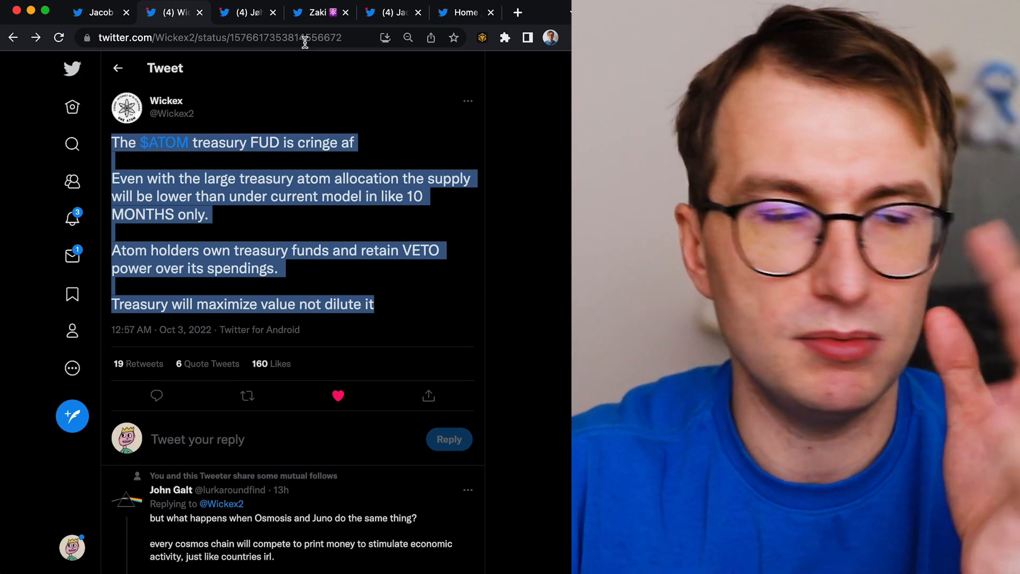
pyautogui.click(319, 13)
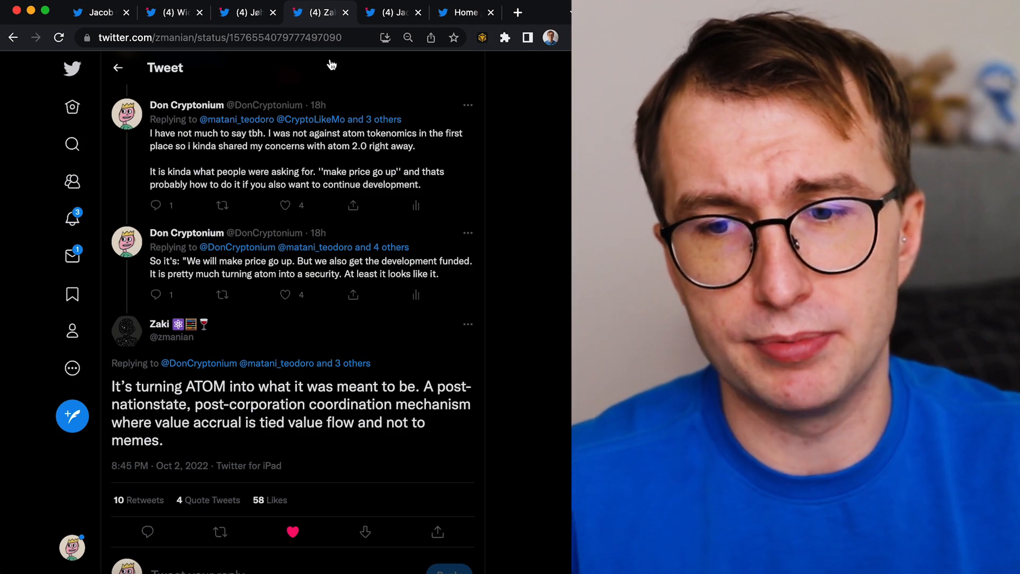
pyautogui.moveTo(379, 123)
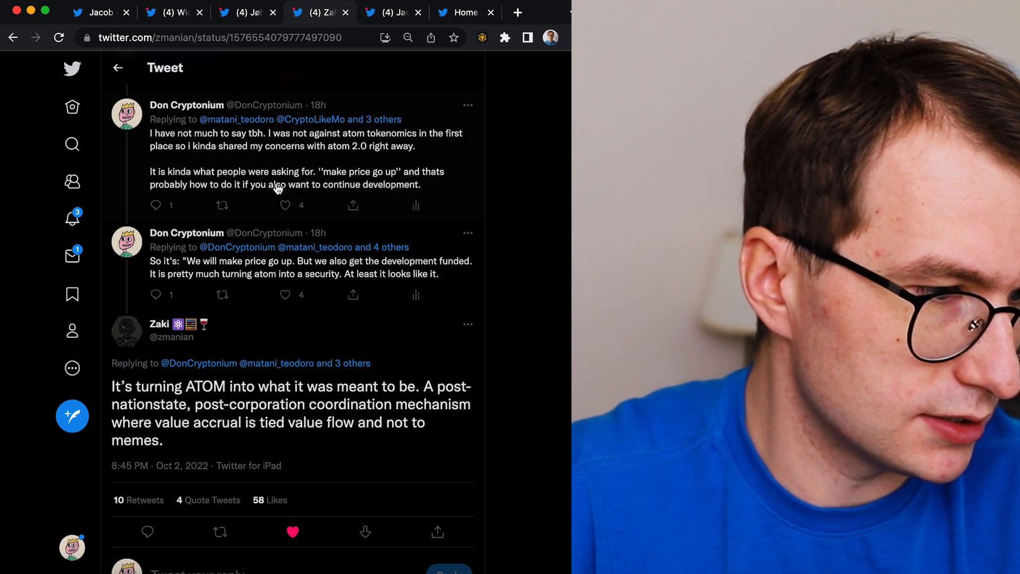
pyautogui.scroll(-3)
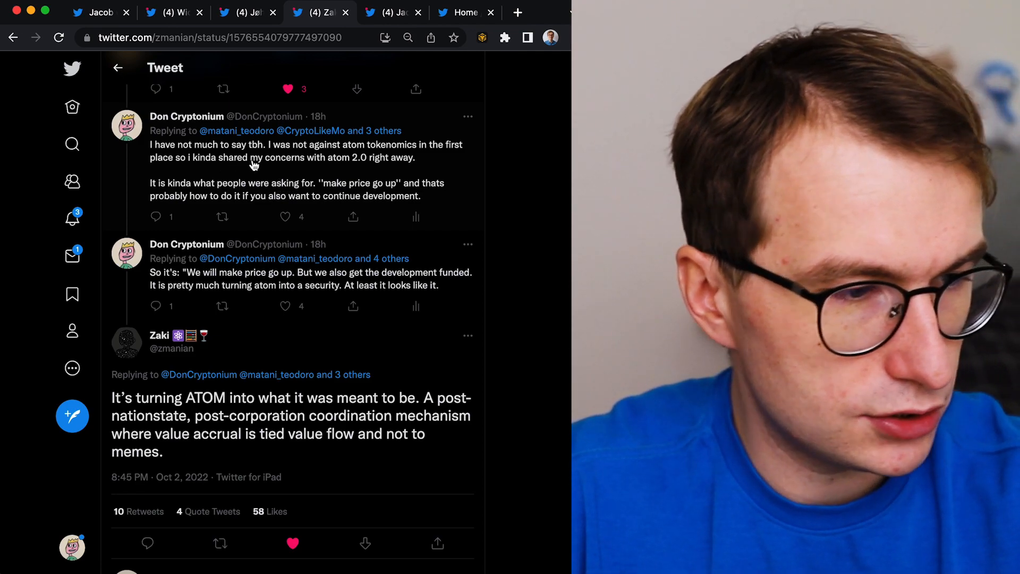
pyautogui.moveTo(310, 130)
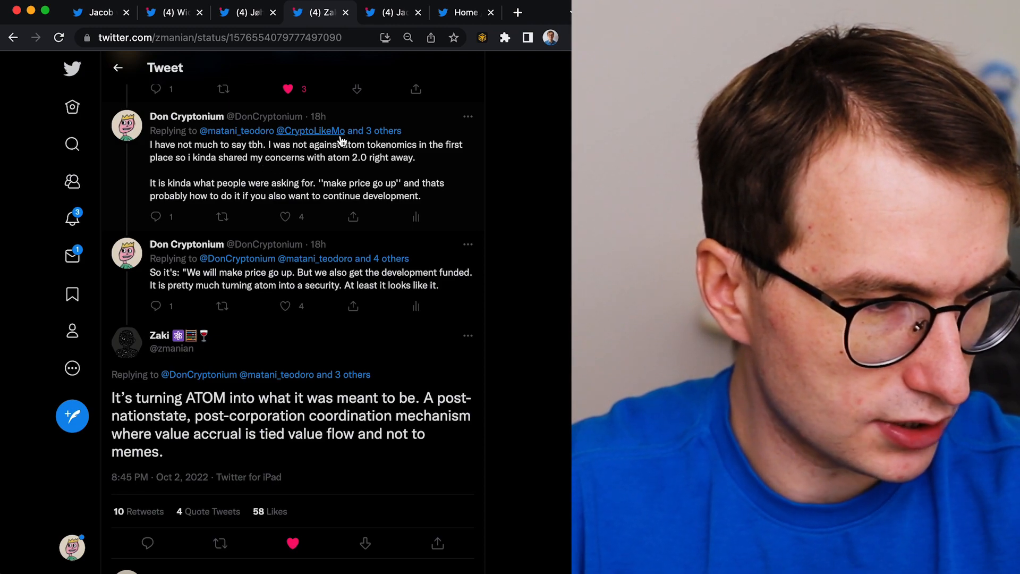
pyautogui.moveTo(469, 155)
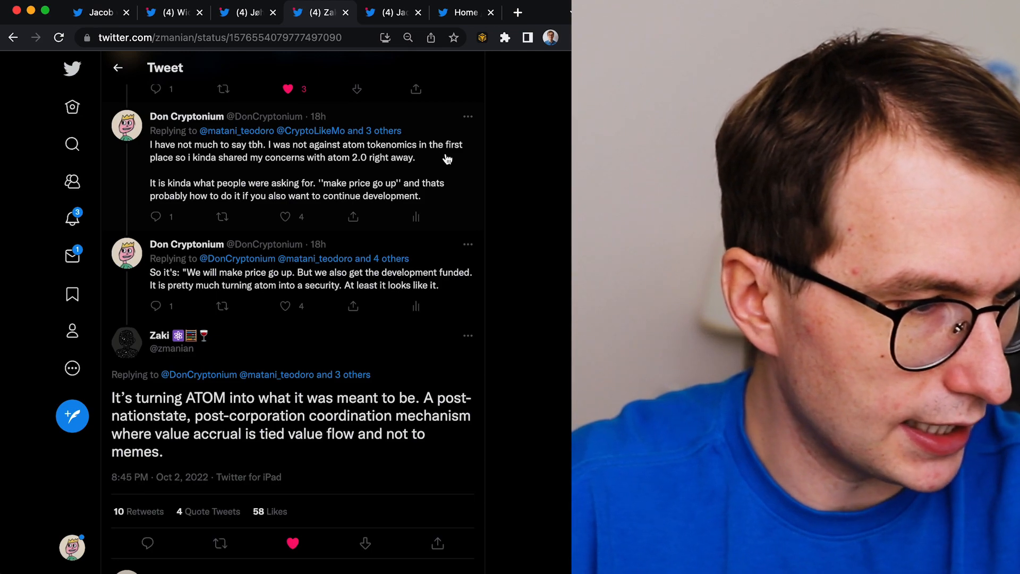
pyautogui.moveTo(273, 193)
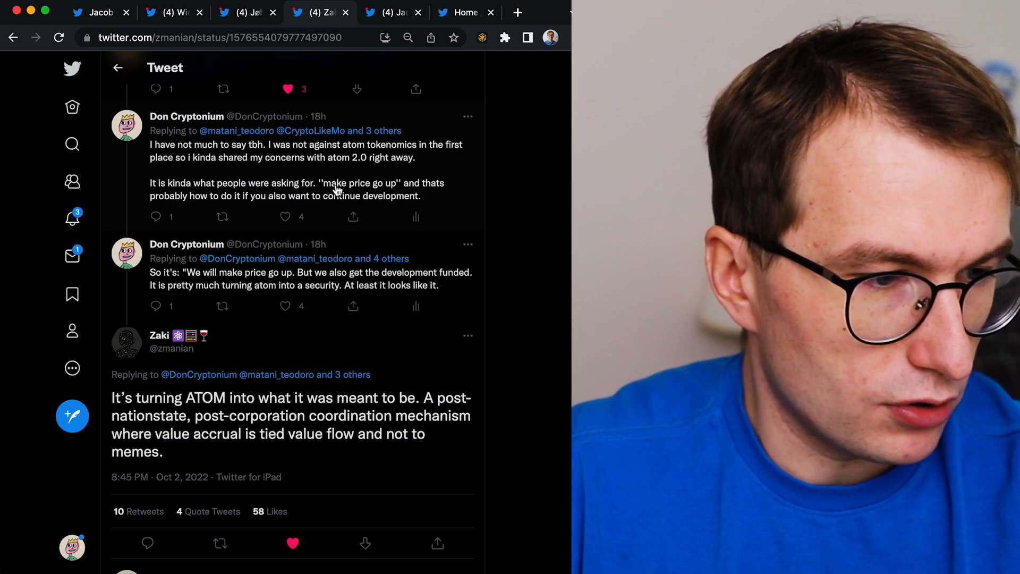
pyautogui.moveTo(428, 195)
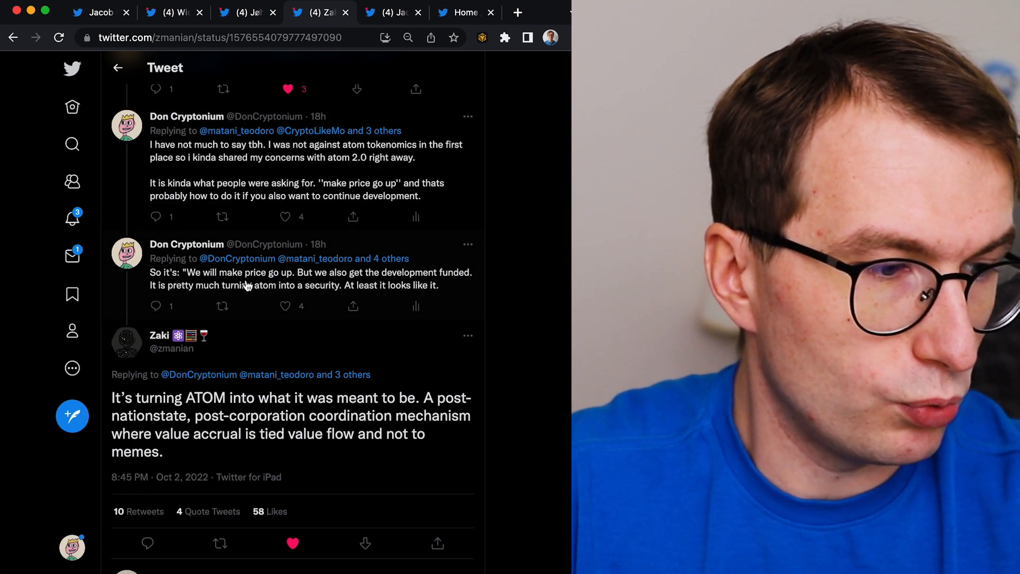
pyautogui.moveTo(300, 278)
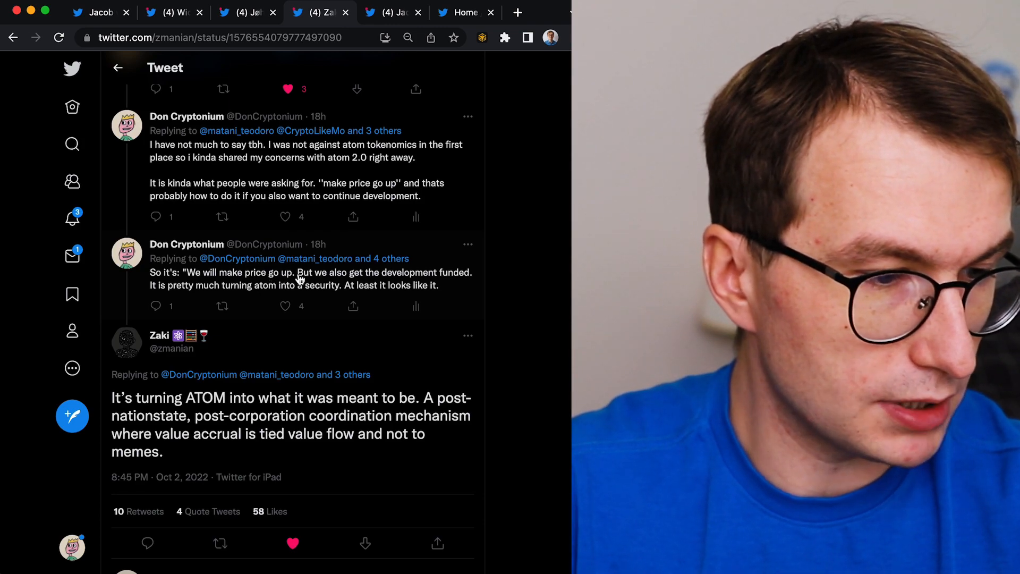
pyautogui.moveTo(469, 281)
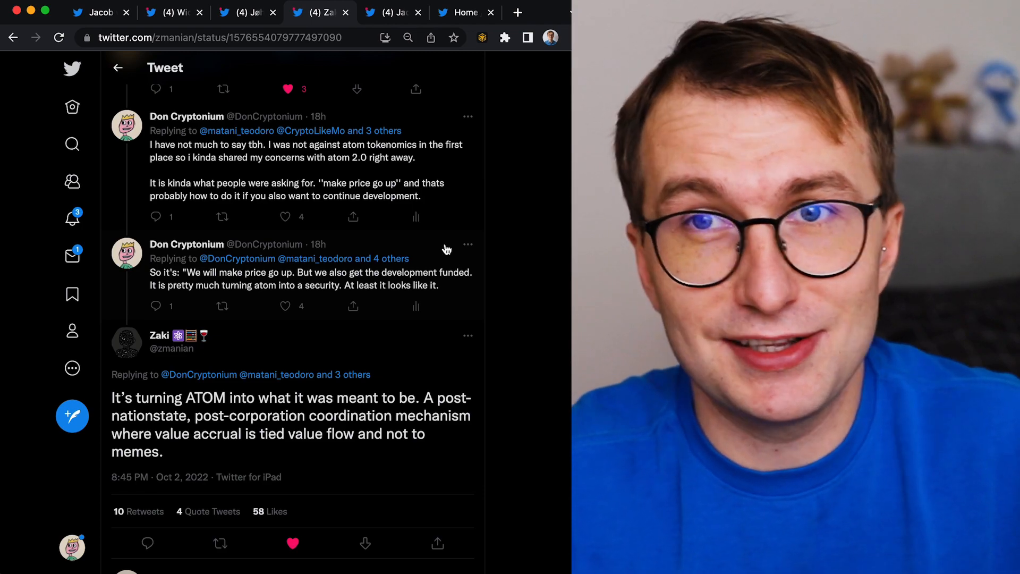
# Scroll down to reveal Don Cryptonium's replies on the 1% treasury and ATOM as a security.
pyautogui.scroll(-3)
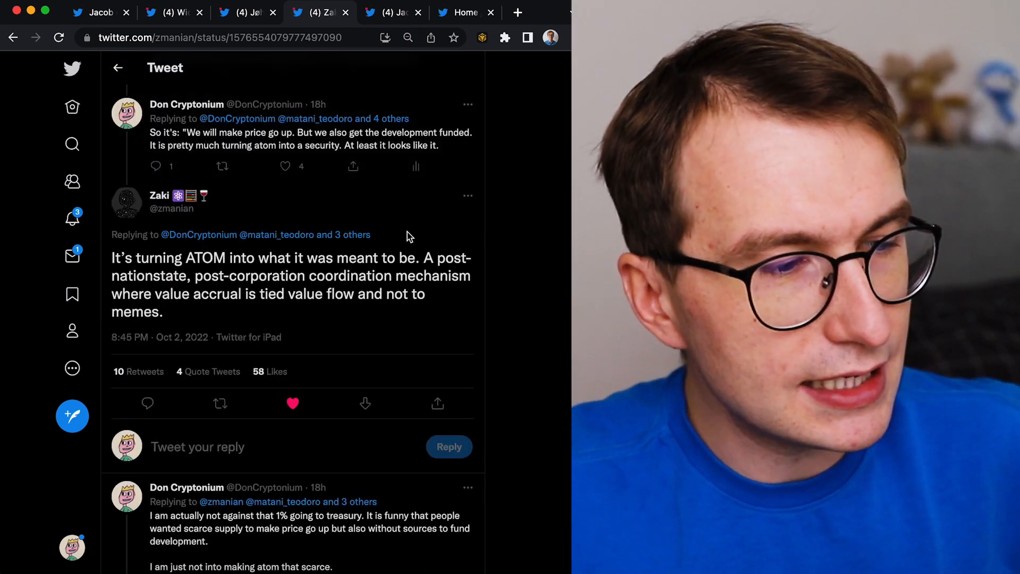
pyautogui.moveTo(325, 352)
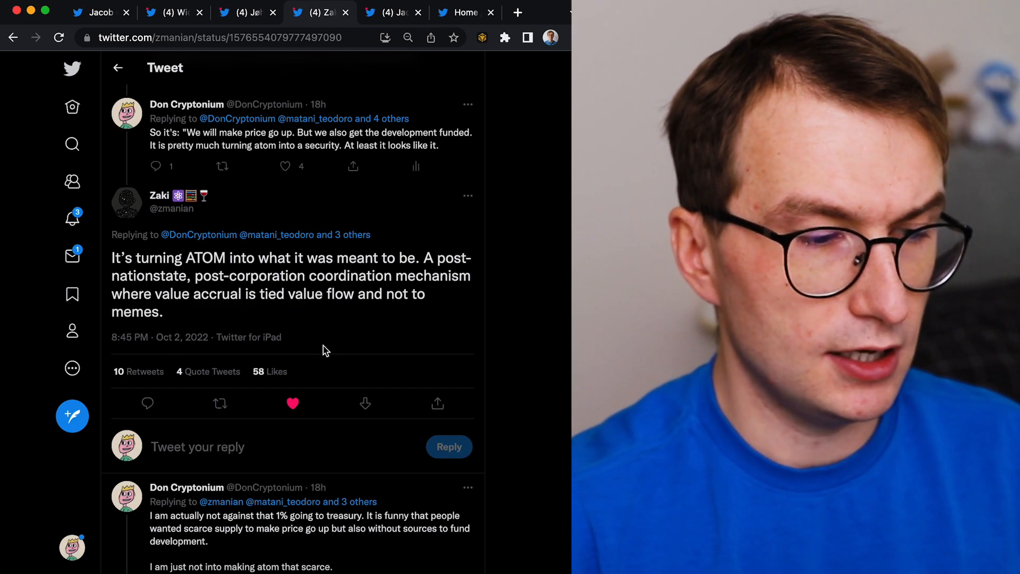
pyautogui.scroll(-3)
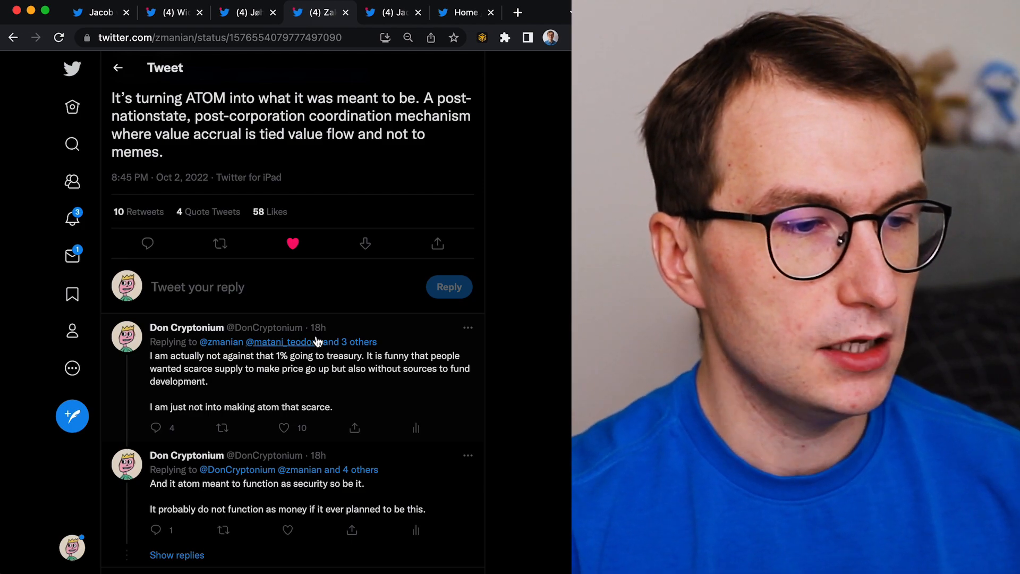
pyautogui.scroll(3)
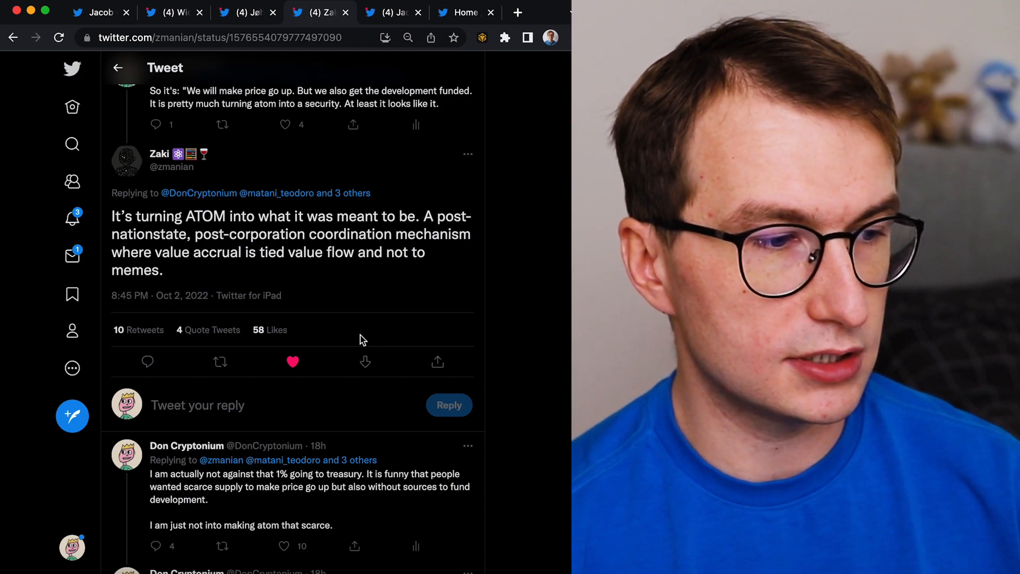
pyautogui.moveTo(190, 237)
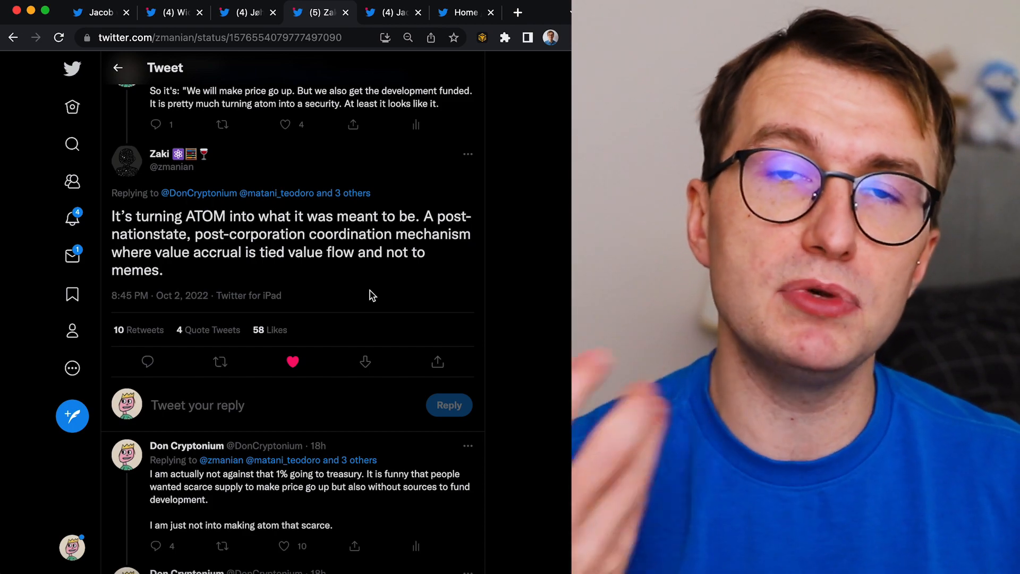
pyautogui.moveTo(447, 181)
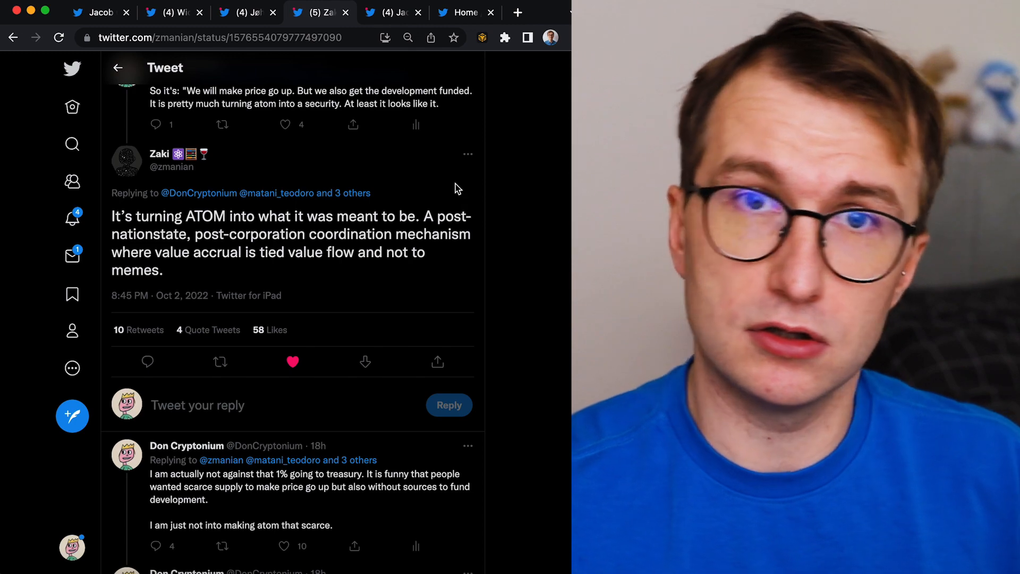
pyautogui.moveTo(480, 251)
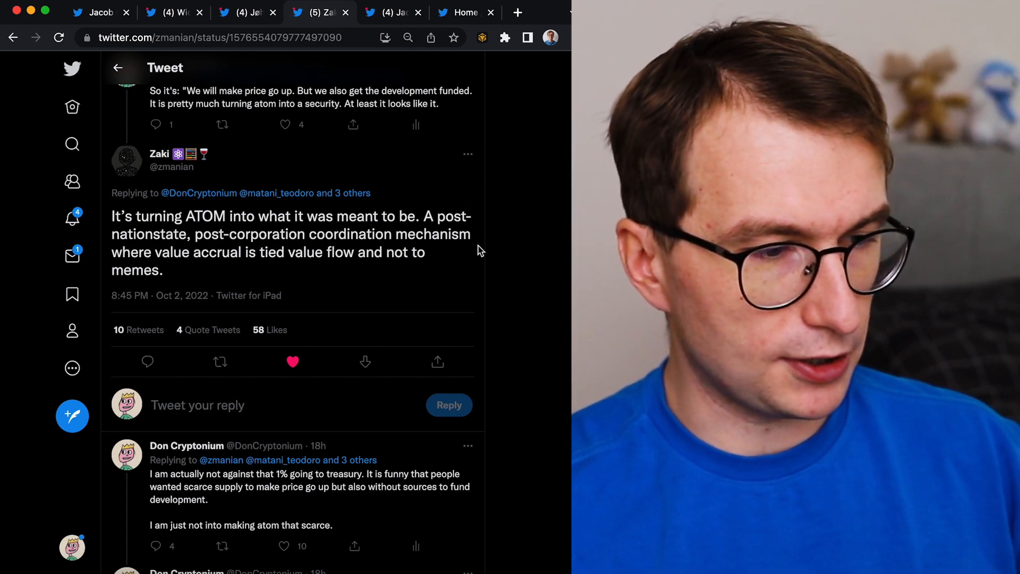
pyautogui.moveTo(345, 296)
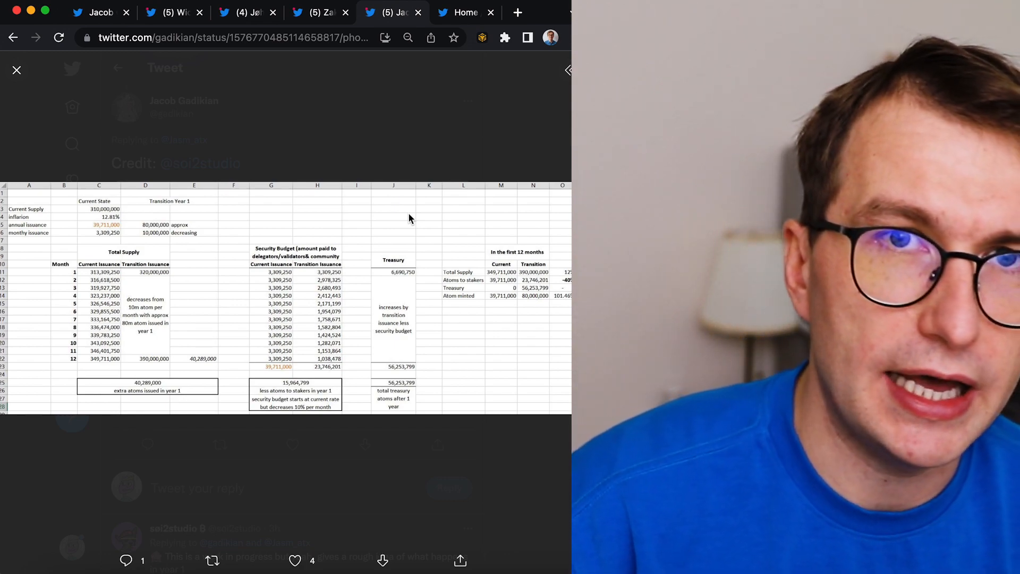
pyautogui.moveTo(382, 167)
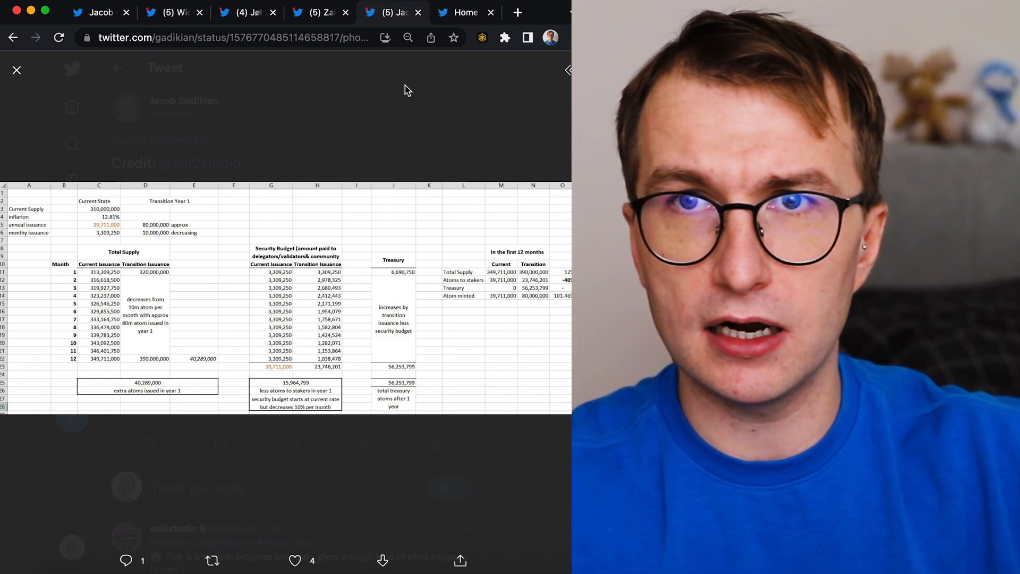
pyautogui.moveTo(362, 103)
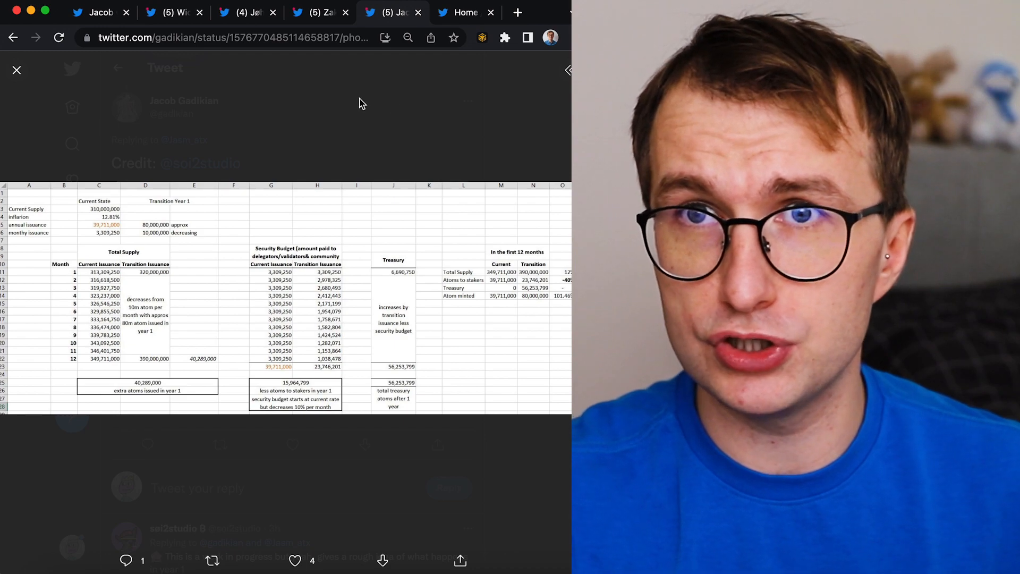